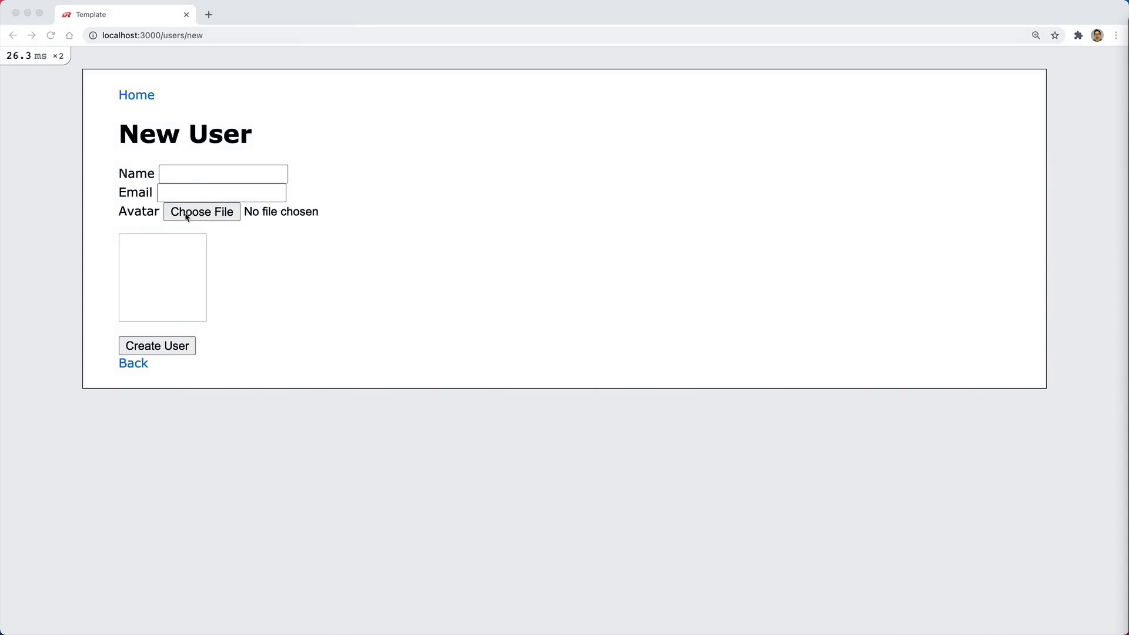
mouse_move(251, 216)
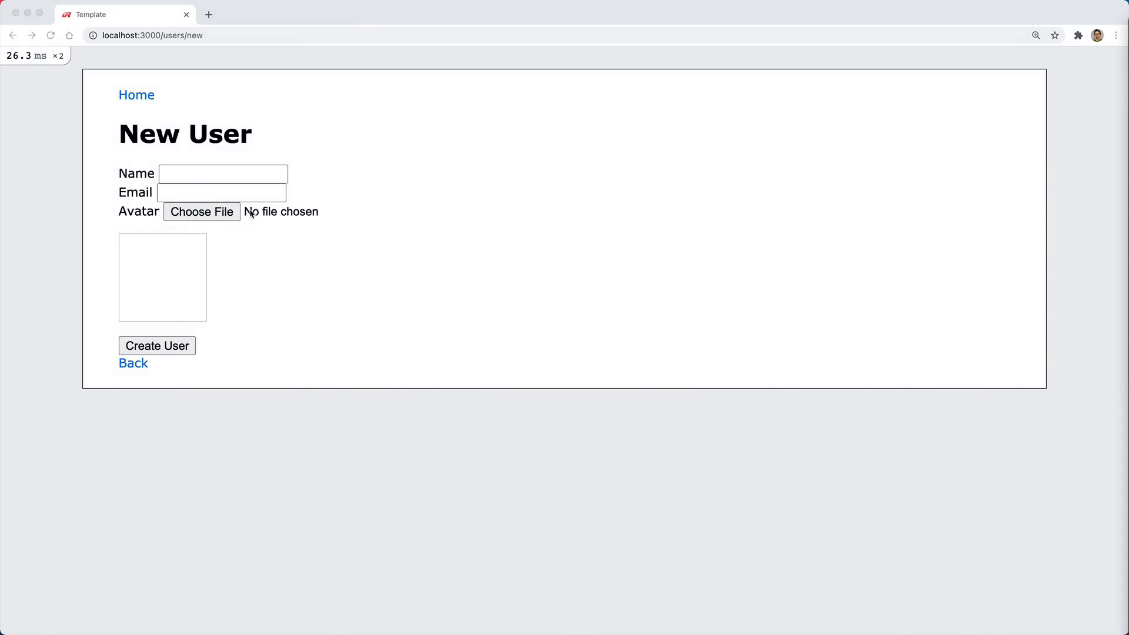
mouse_move(243, 222)
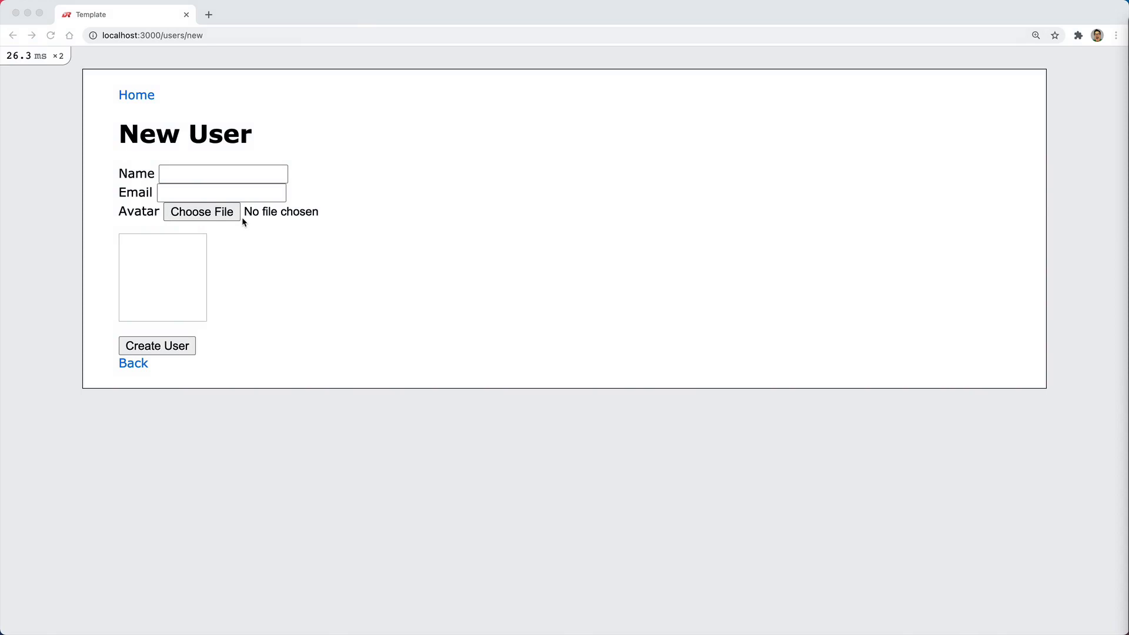
mouse_move(228, 224)
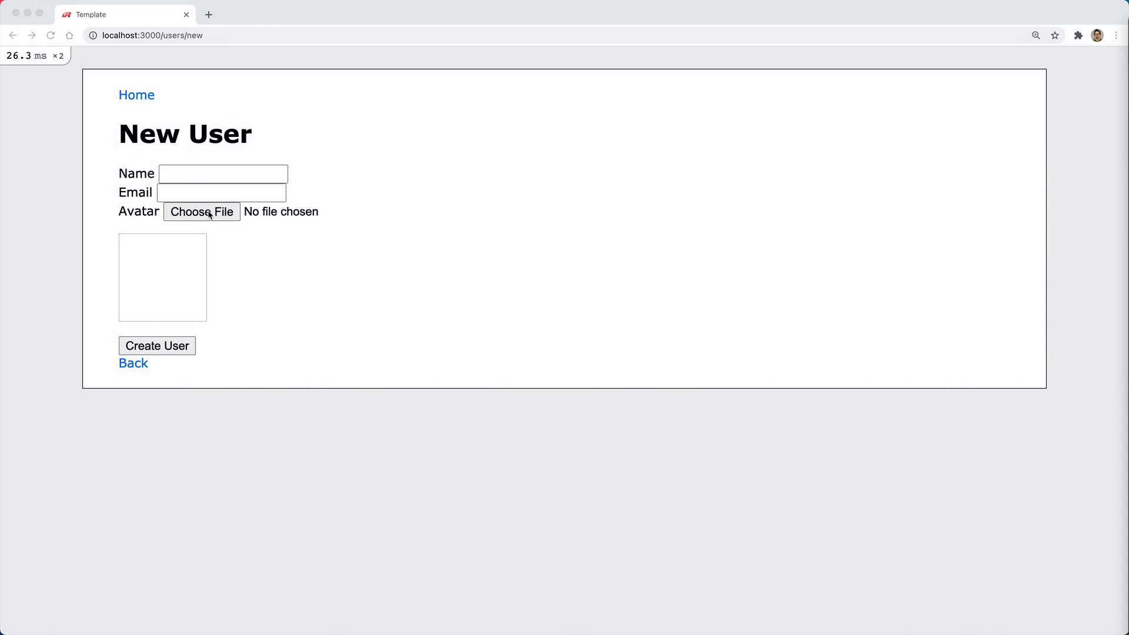
mouse_move(247, 215)
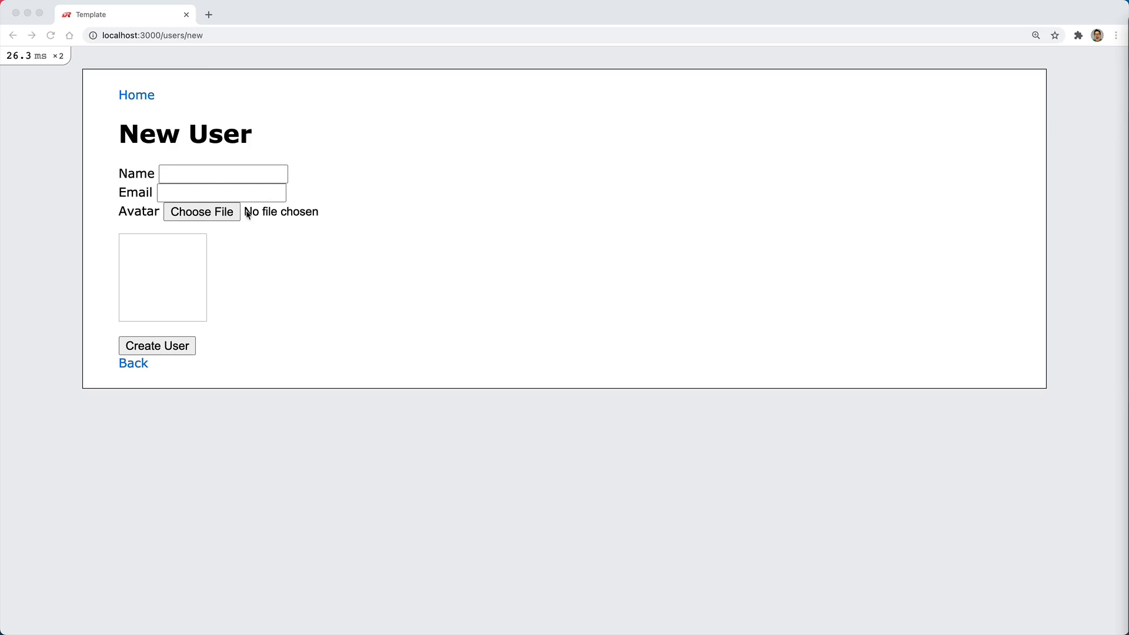
mouse_move(171, 344)
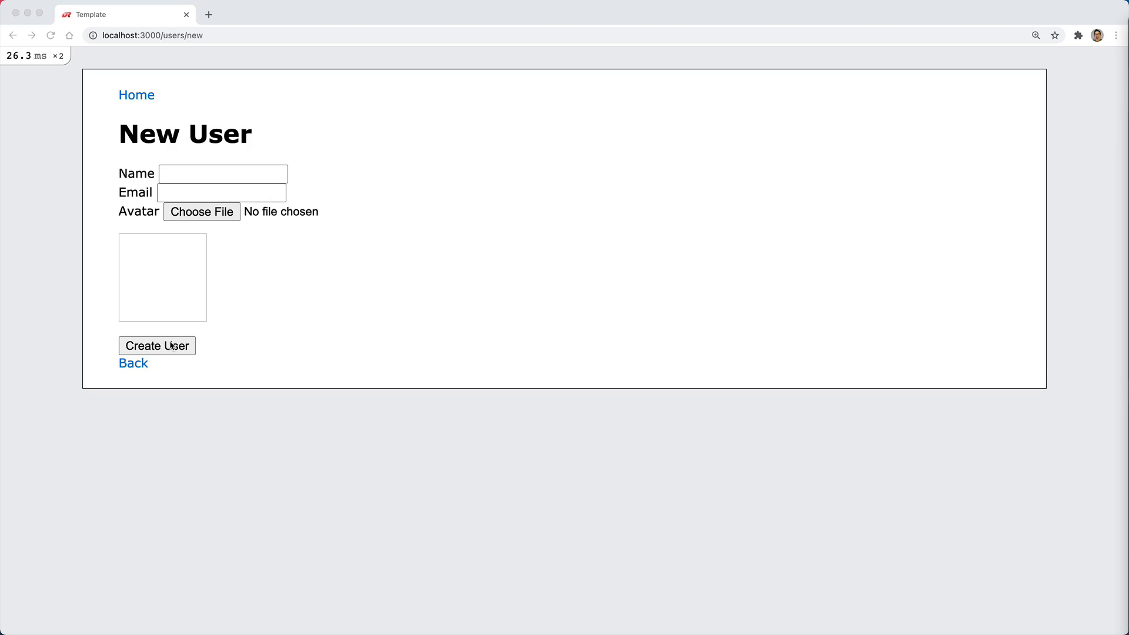
mouse_move(168, 272)
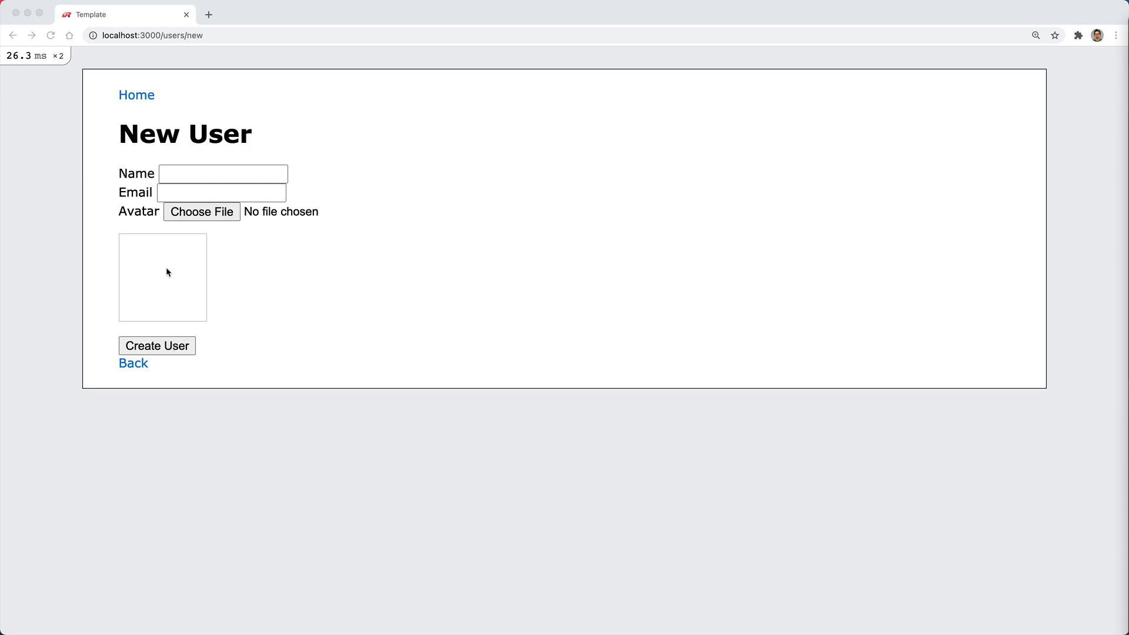
mouse_move(202, 218)
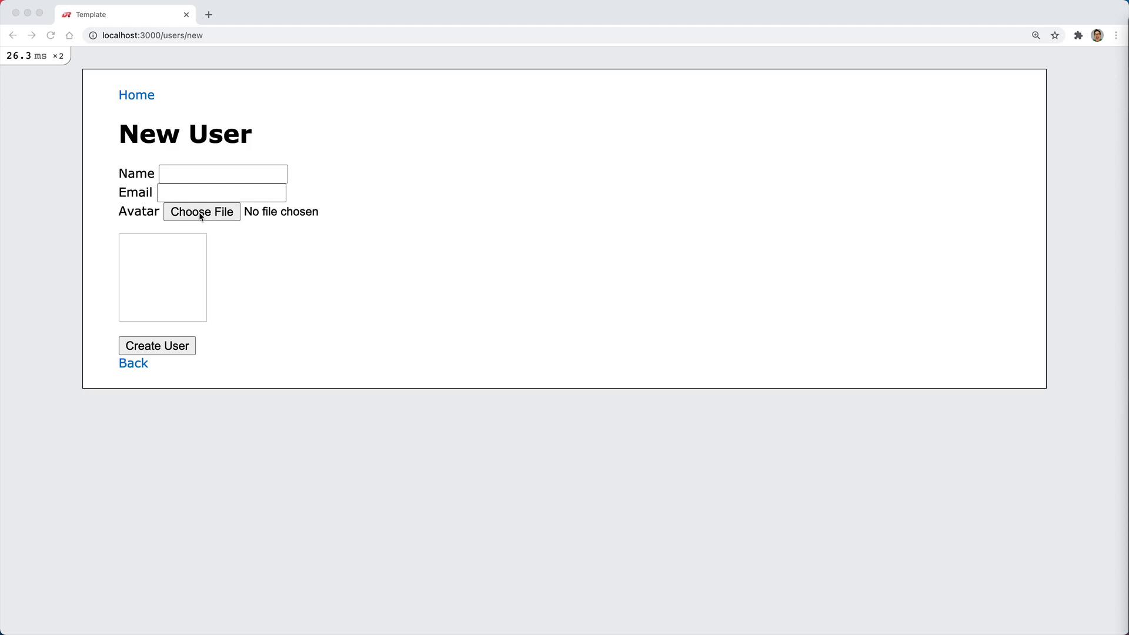
Choose cube.jpg as the avatar, then replace it with profile blue.png
left_click(202, 211)
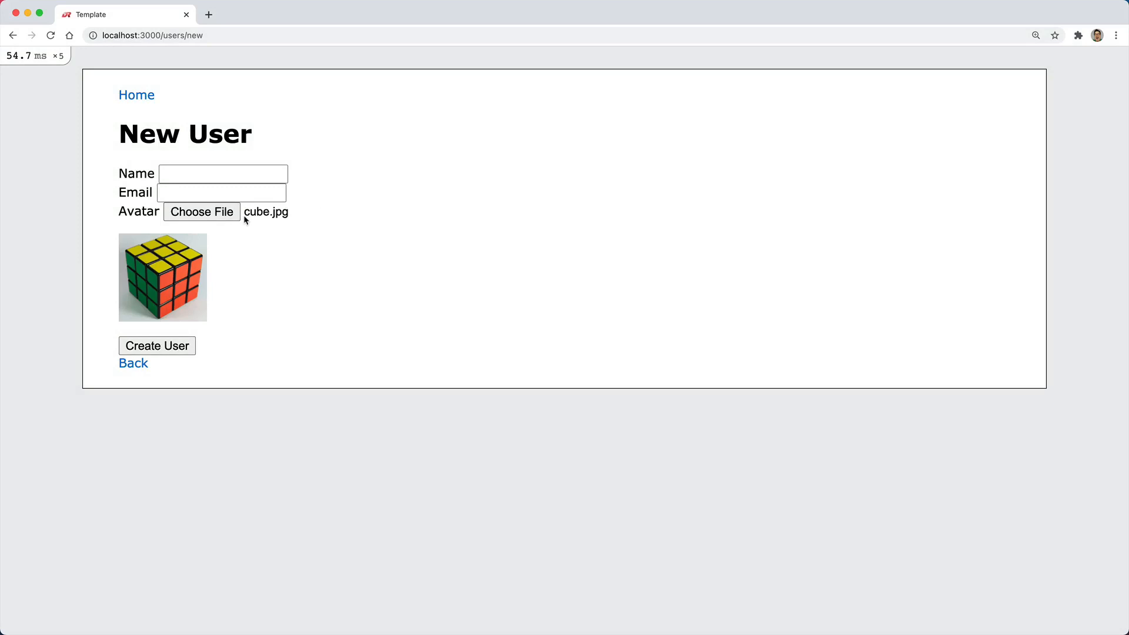
mouse_move(279, 215)
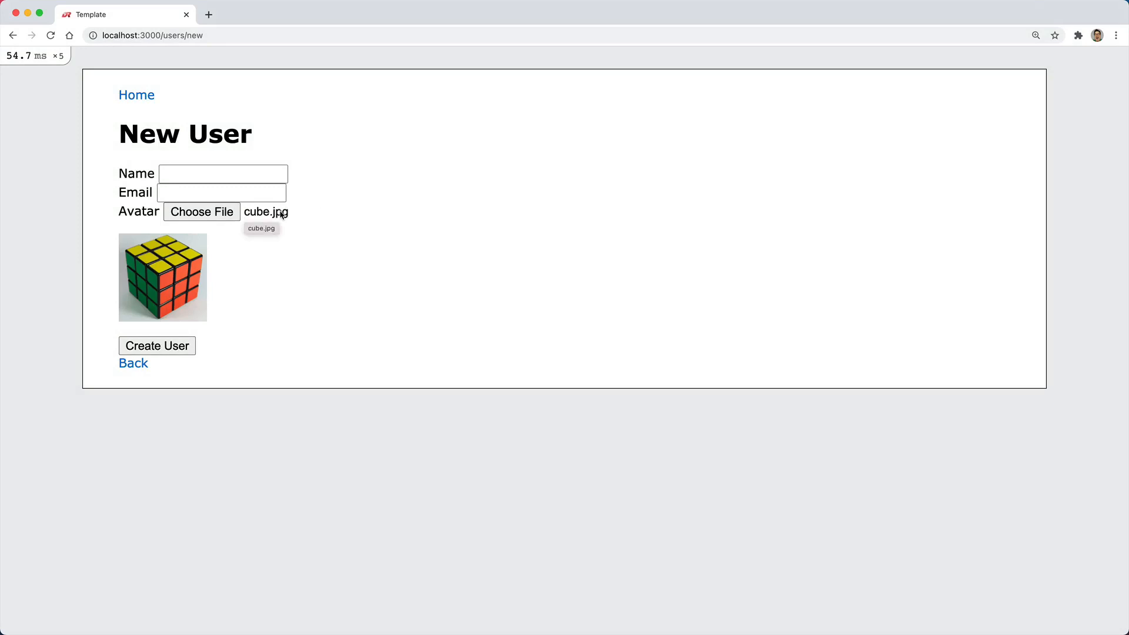
mouse_move(232, 271)
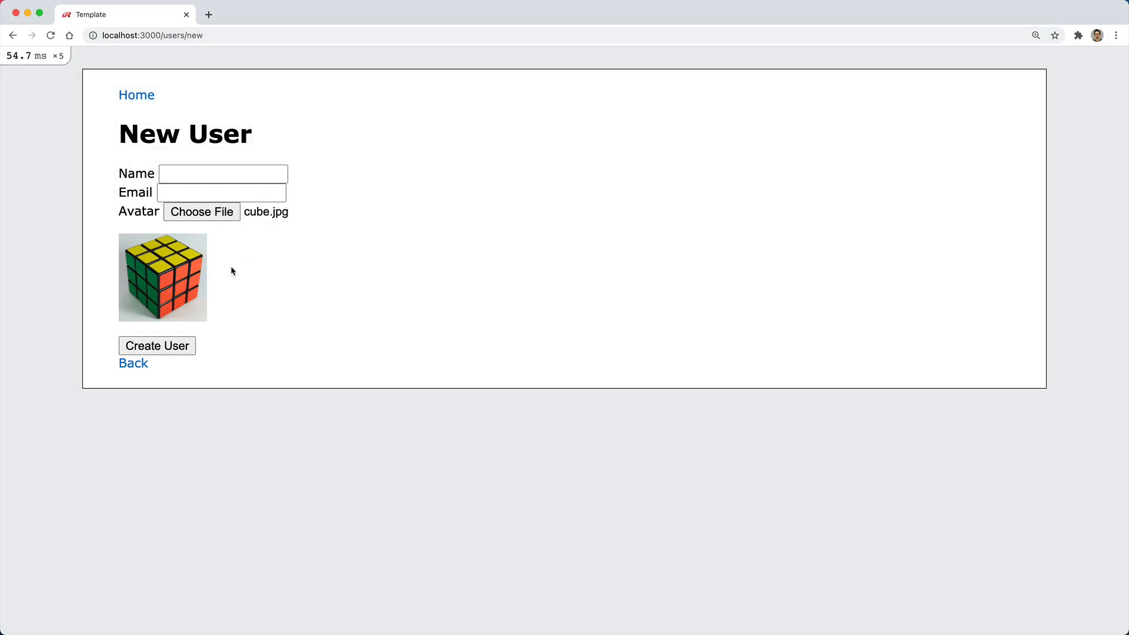
mouse_move(224, 272)
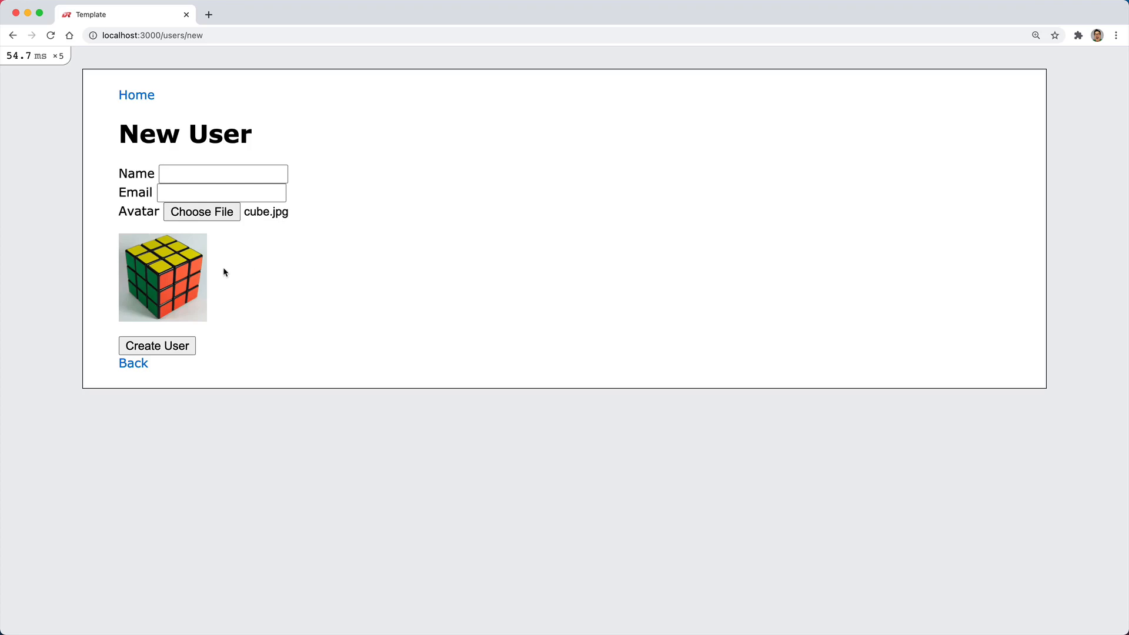
mouse_move(241, 260)
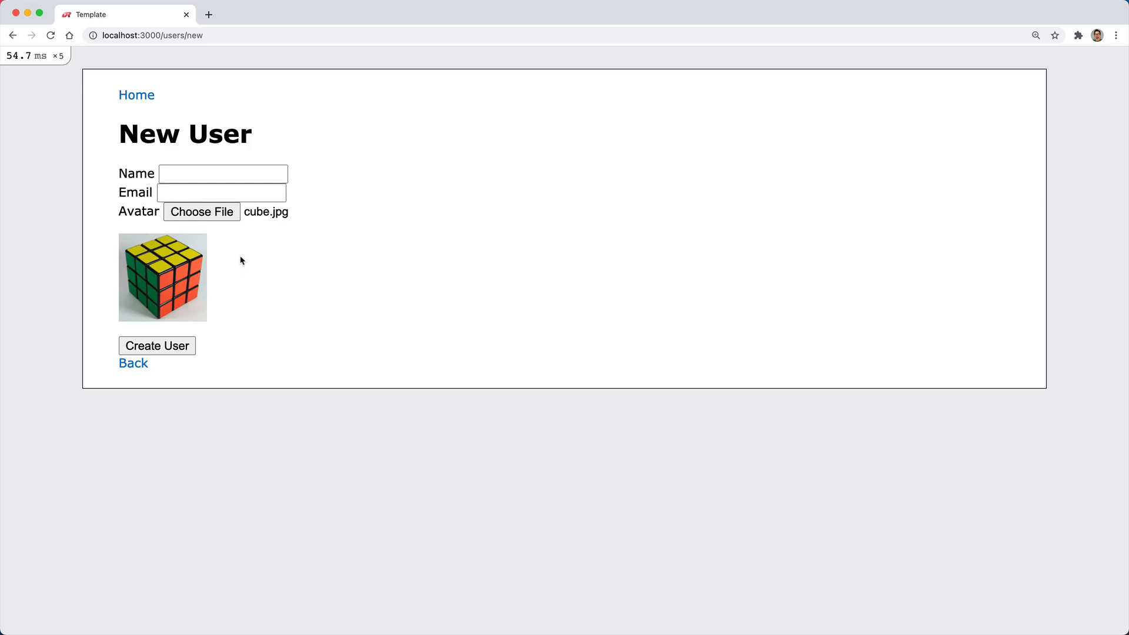
left_click(202, 212)
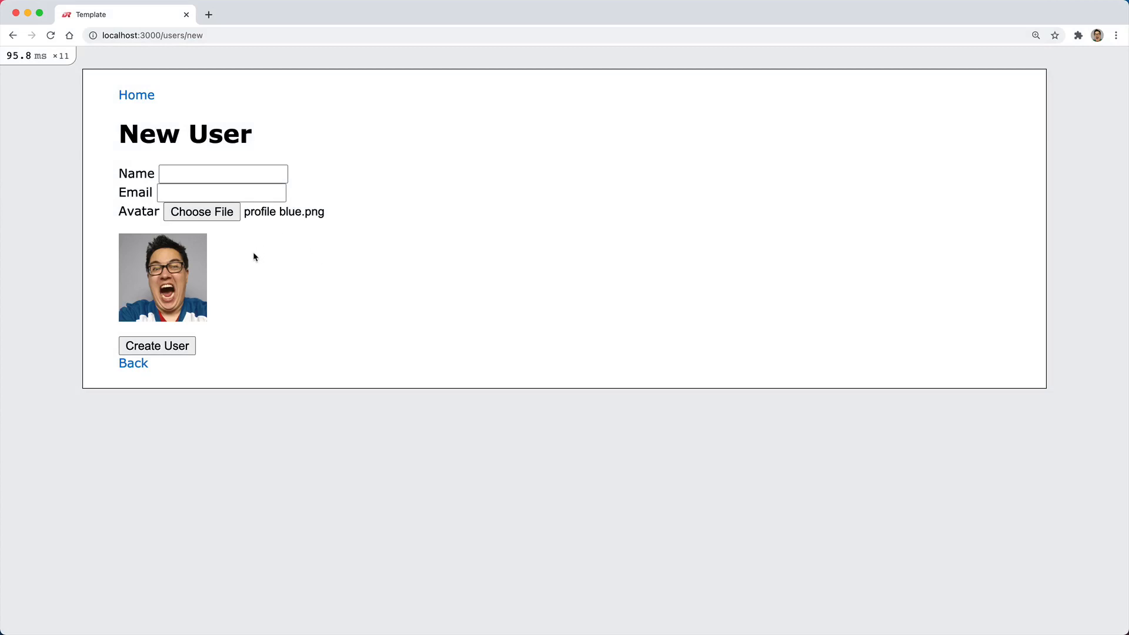
mouse_move(193, 331)
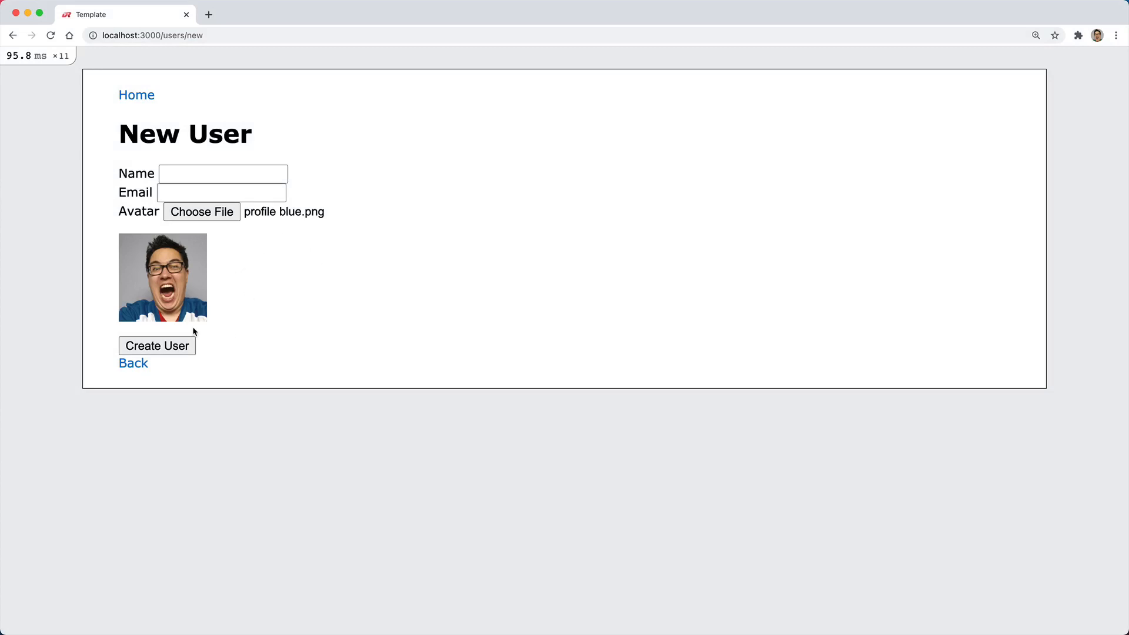
Submit Create User to save the blank-named user with the profile photo
left_click(157, 346)
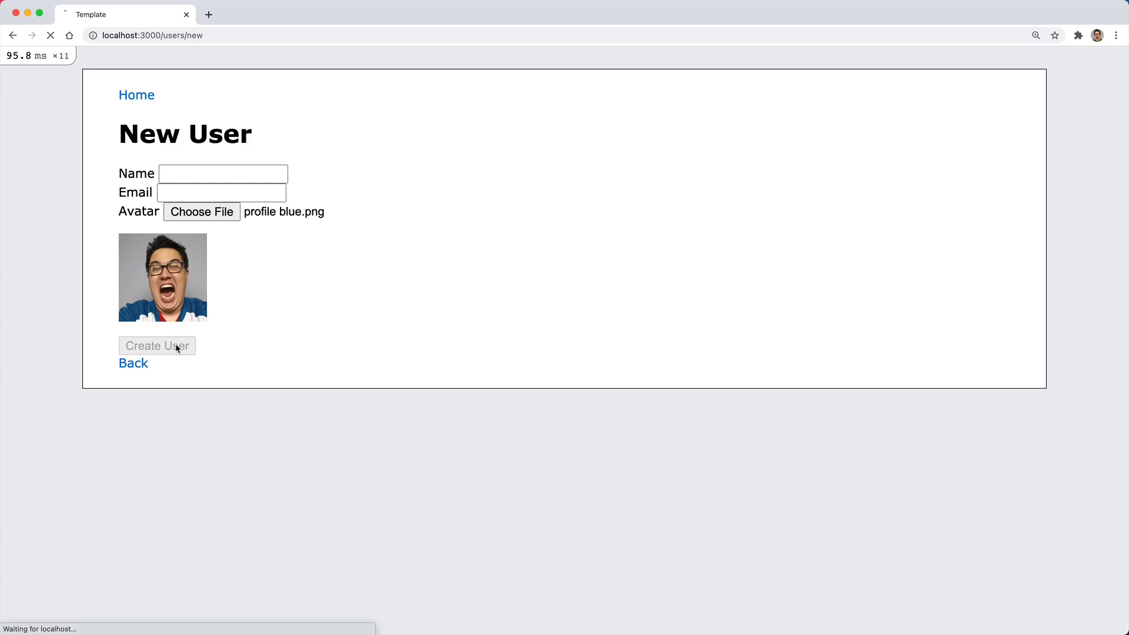
left_click(156, 346)
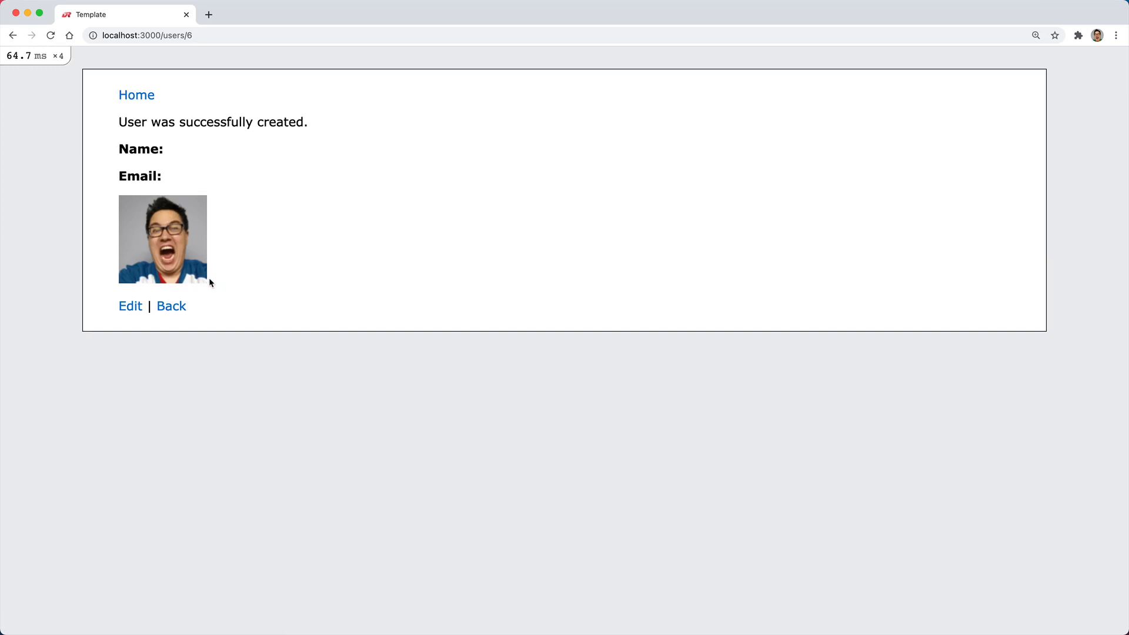
On the edit form, preview stock.jpg as avatar, then view the profile without saving
left_click(129, 306)
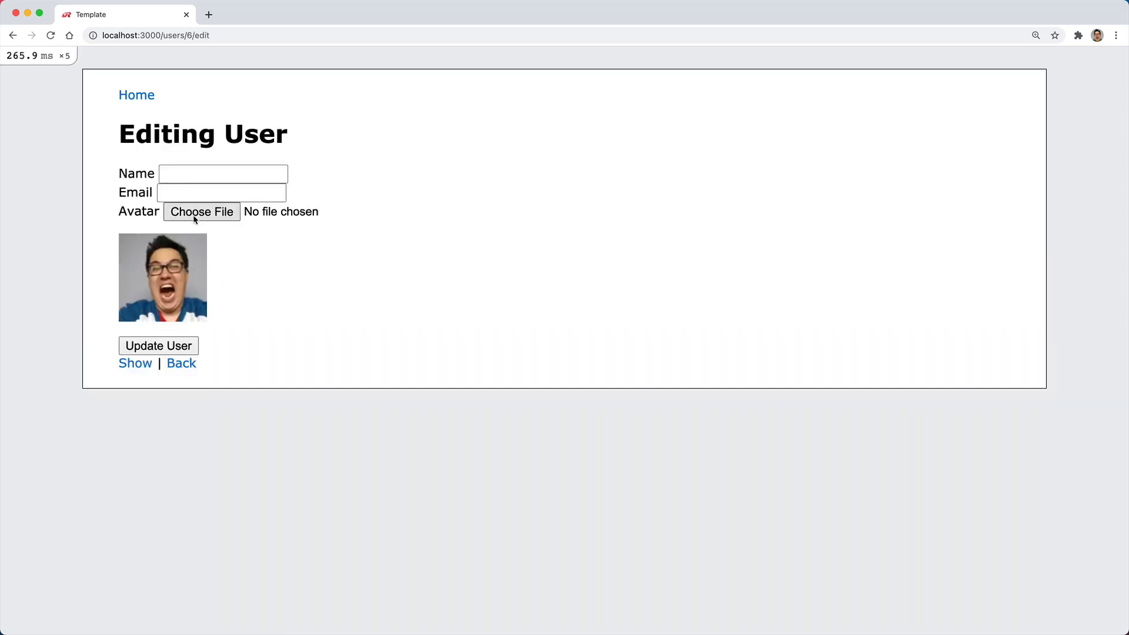
left_click(202, 212)
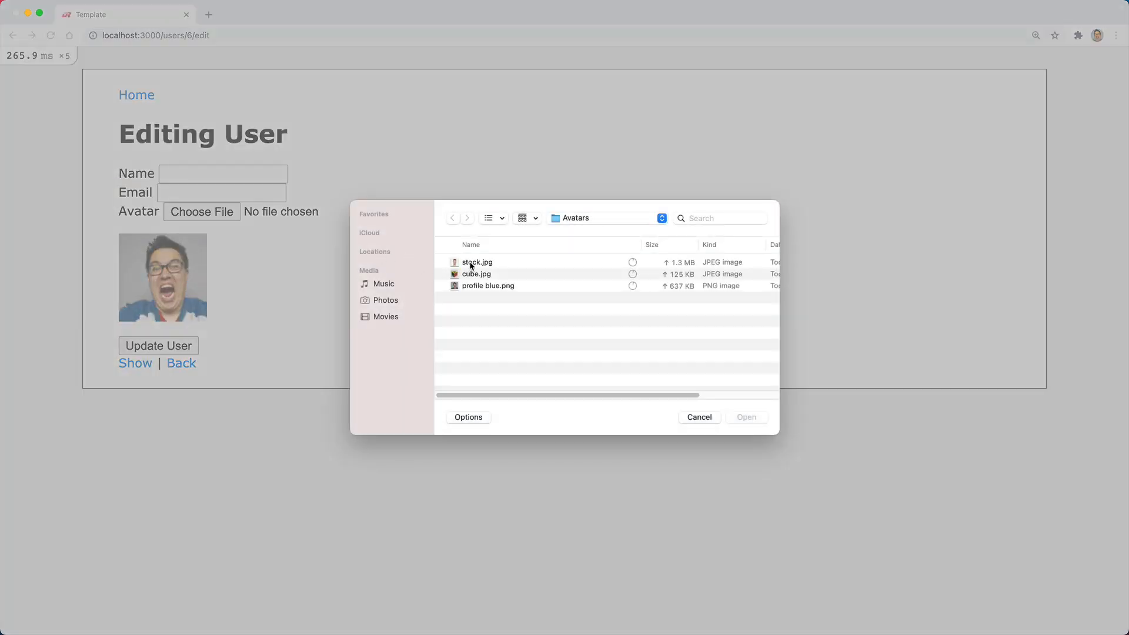
double_click(477, 261)
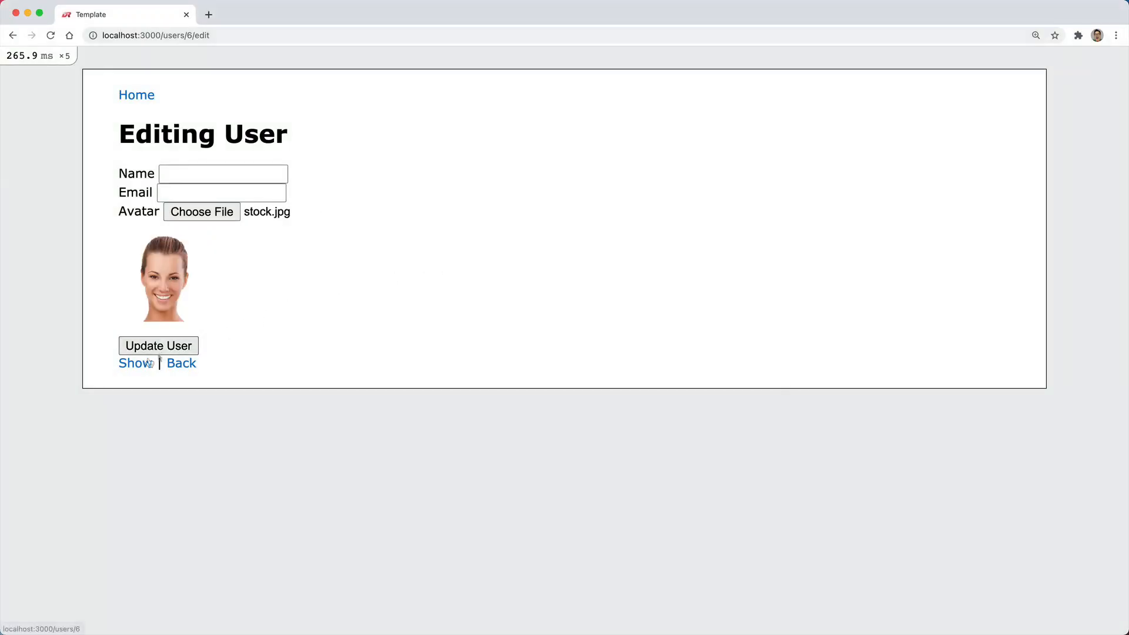
mouse_move(141, 365)
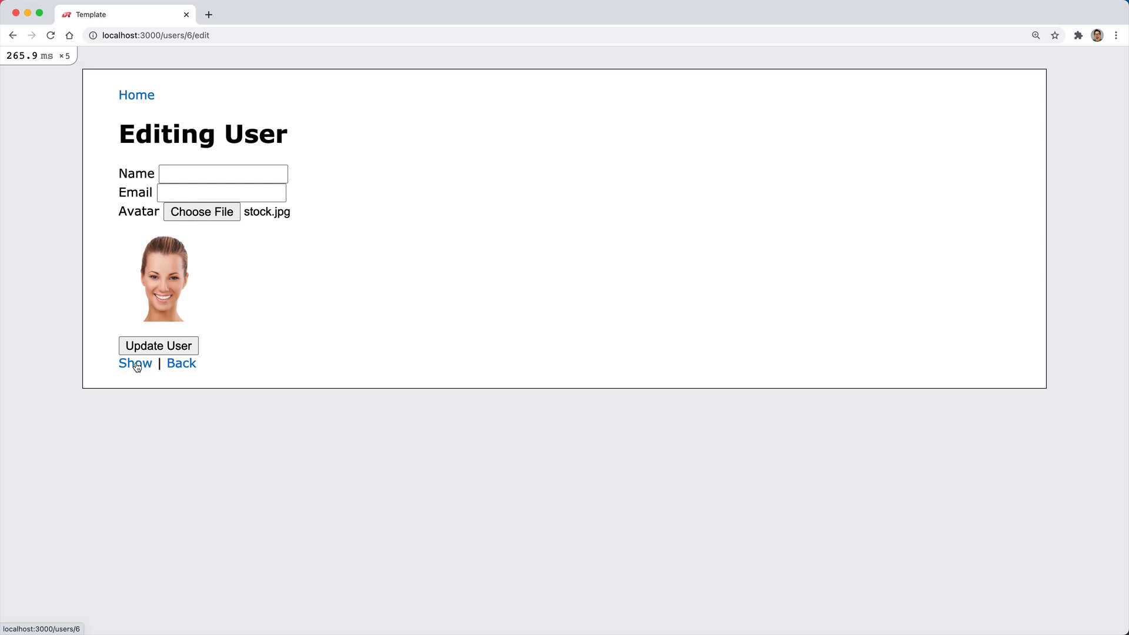
left_click(135, 363)
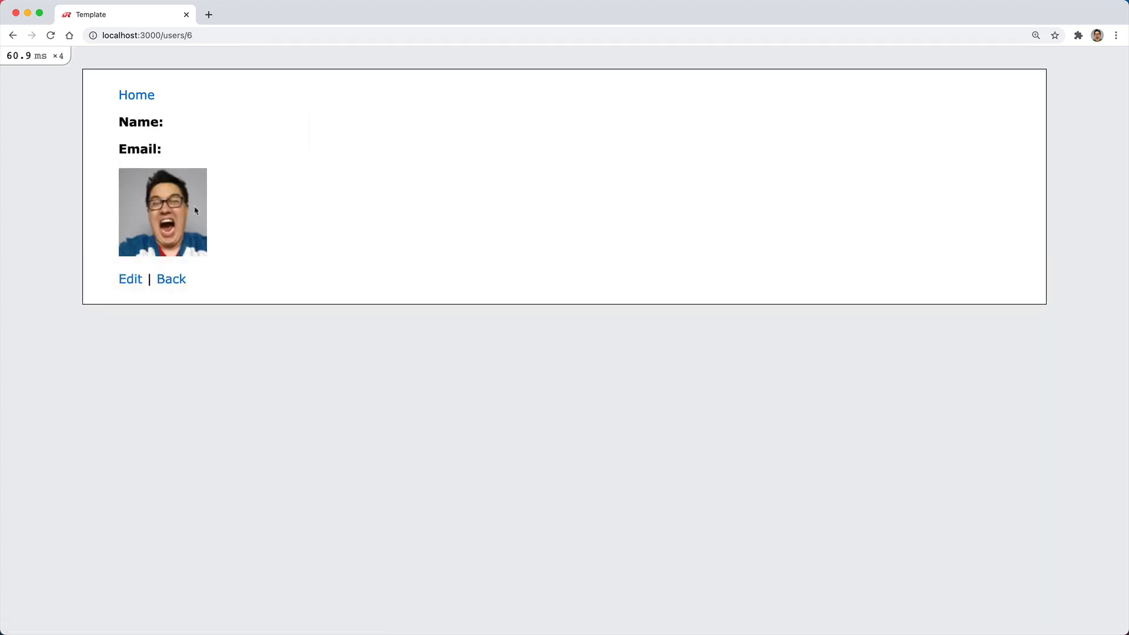
mouse_move(141, 247)
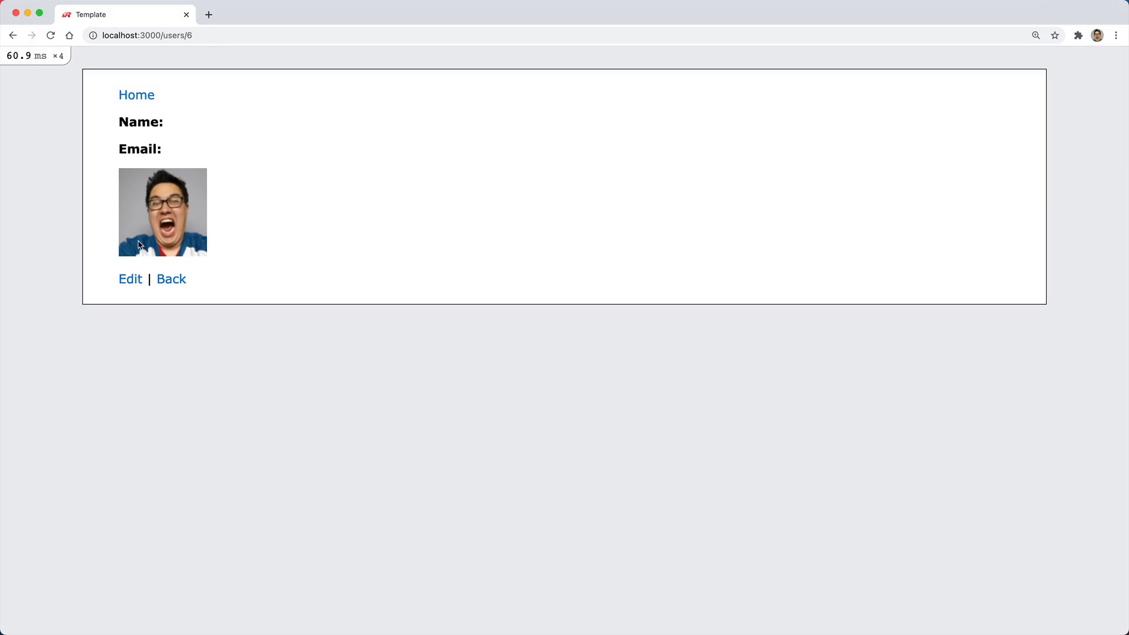
Edit the user, attach stock.jpg, update, and go back to the users list
left_click(130, 279)
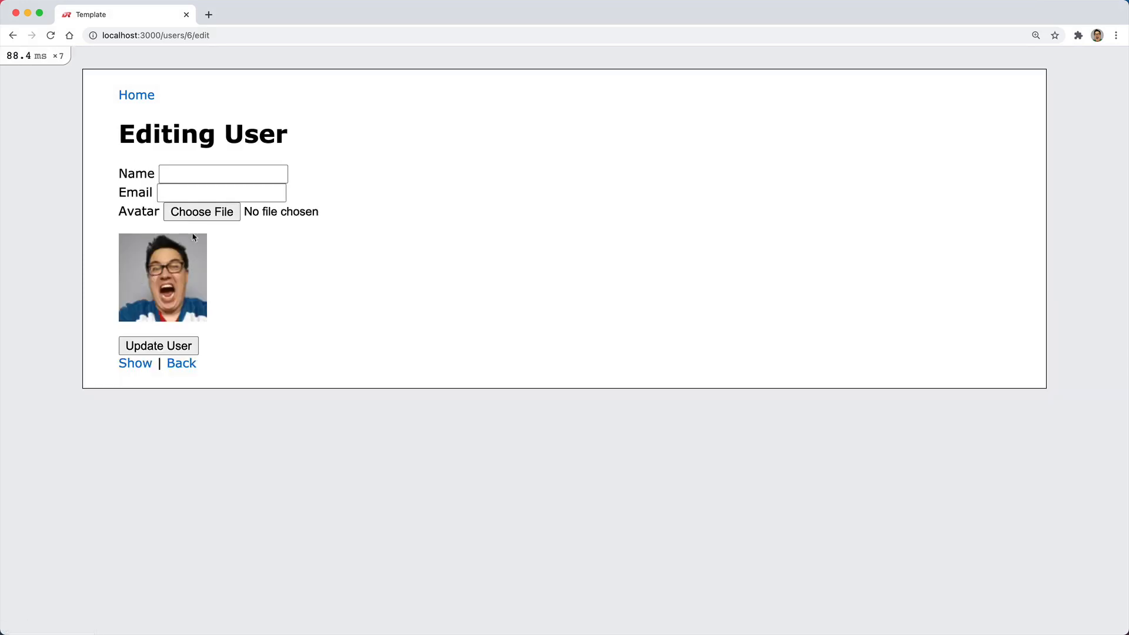
left_click(202, 211)
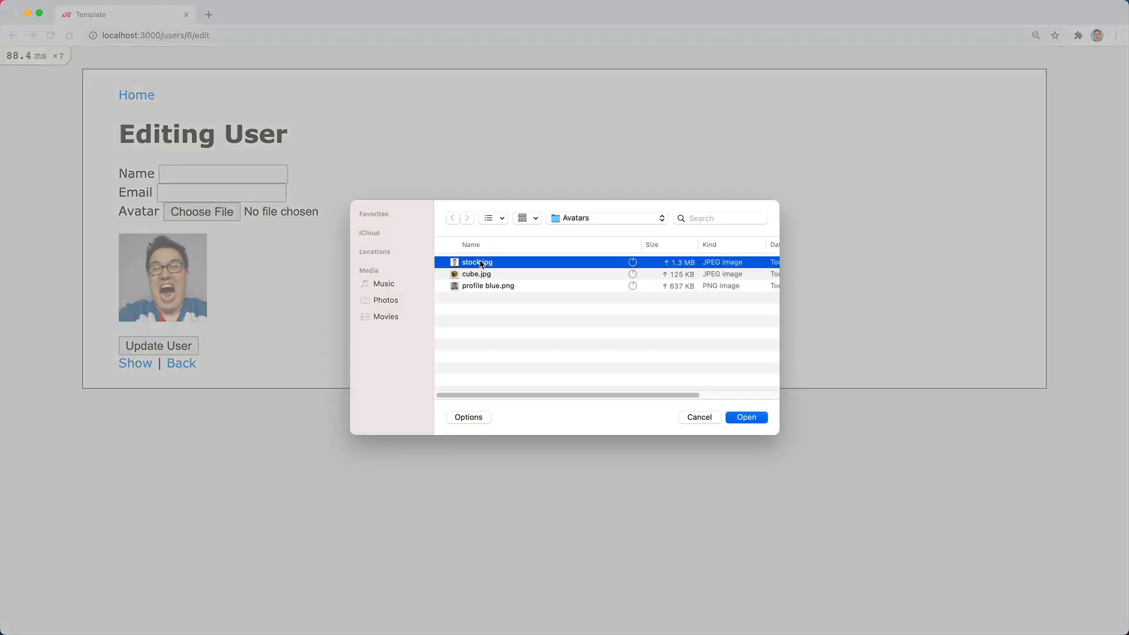
left_click(745, 417)
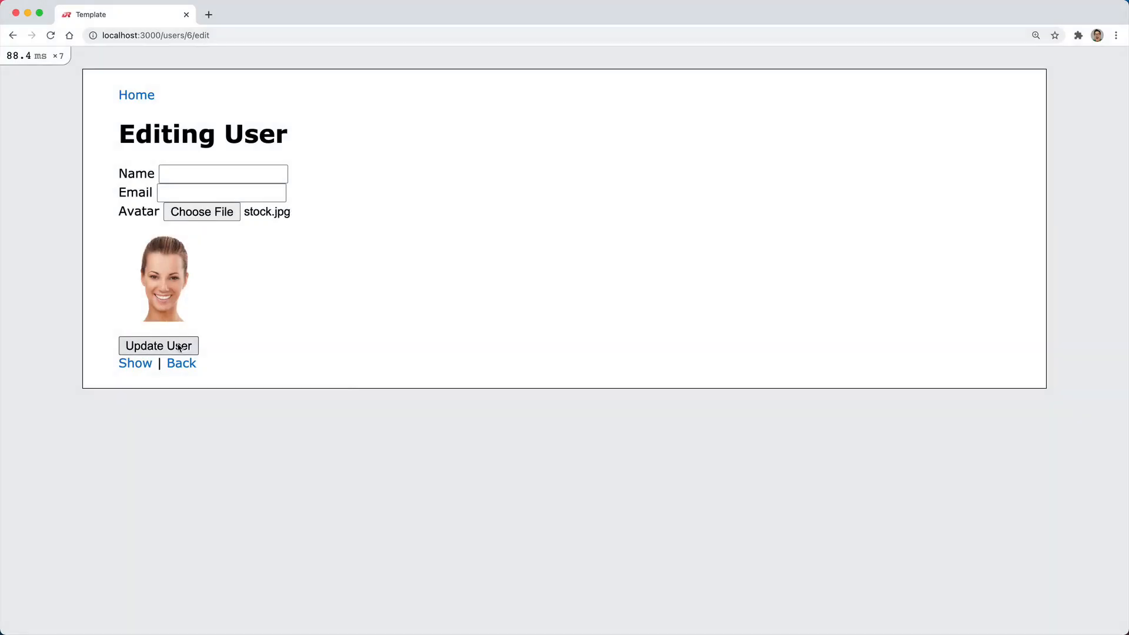
left_click(157, 346)
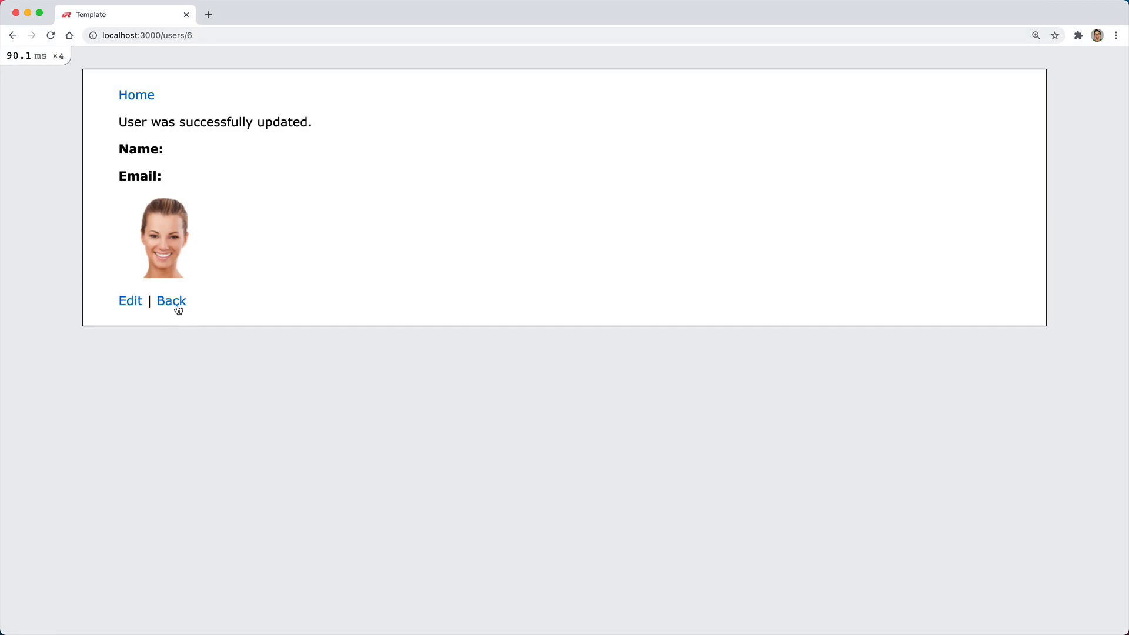
left_click(170, 301)
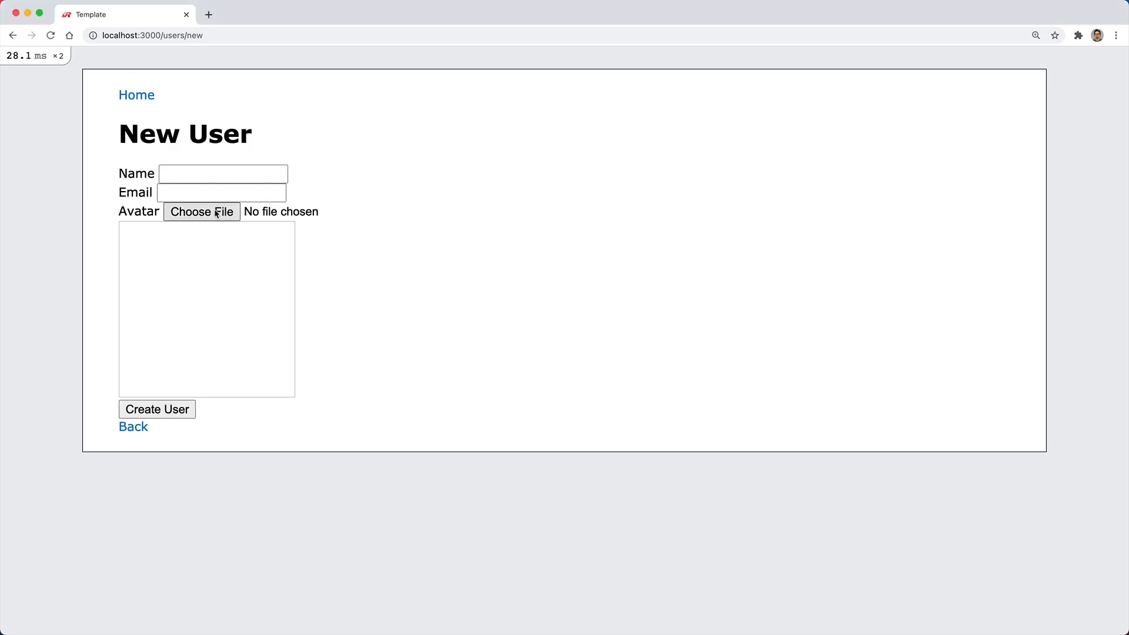
Attach profile blue.png to the new user and crop it to a square face
left_click(202, 211)
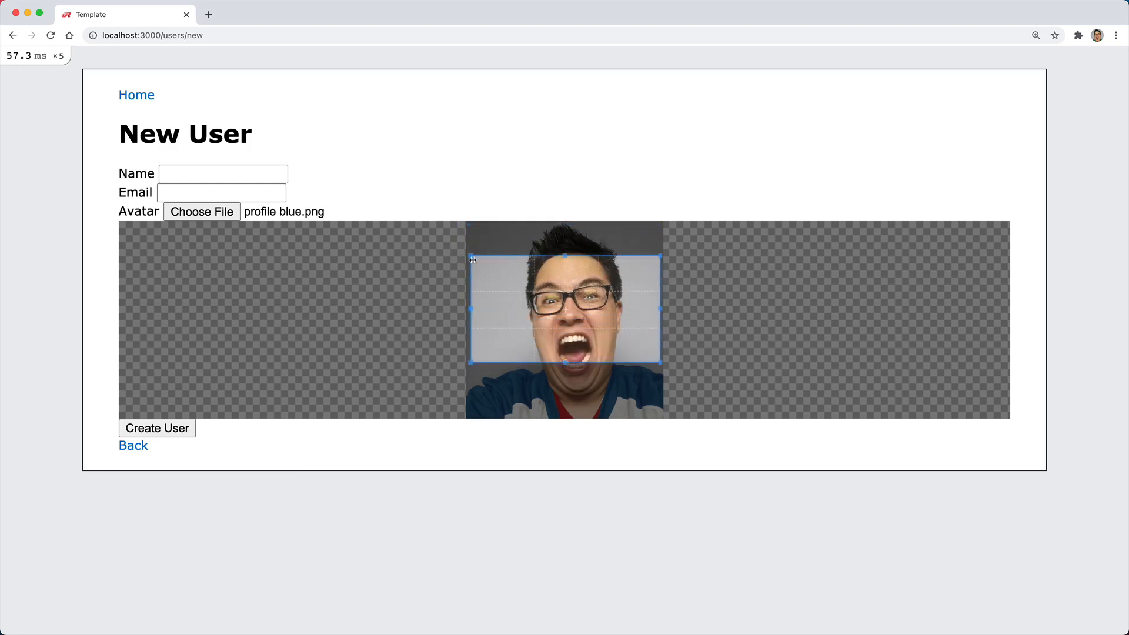
mouse_move(546, 267)
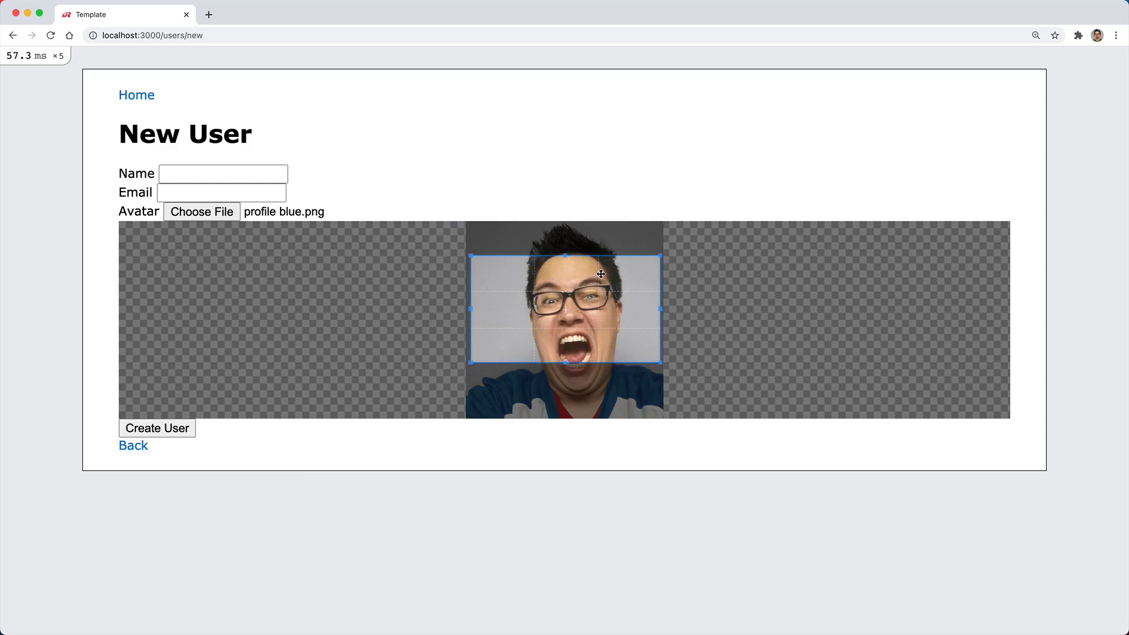
left_click(202, 211)
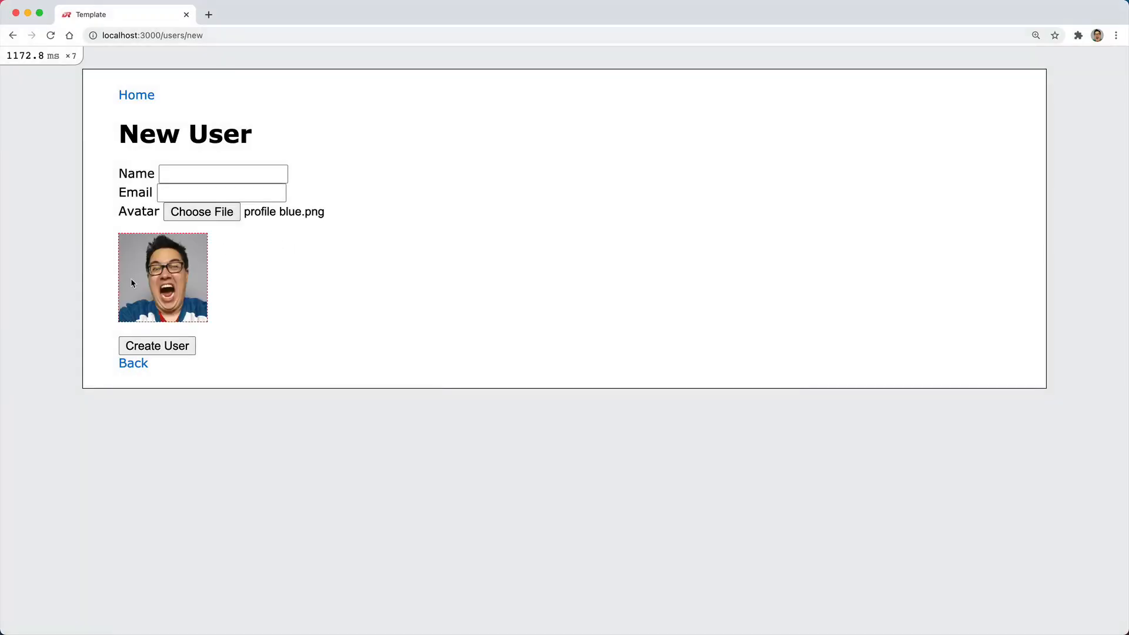
mouse_move(325, 288)
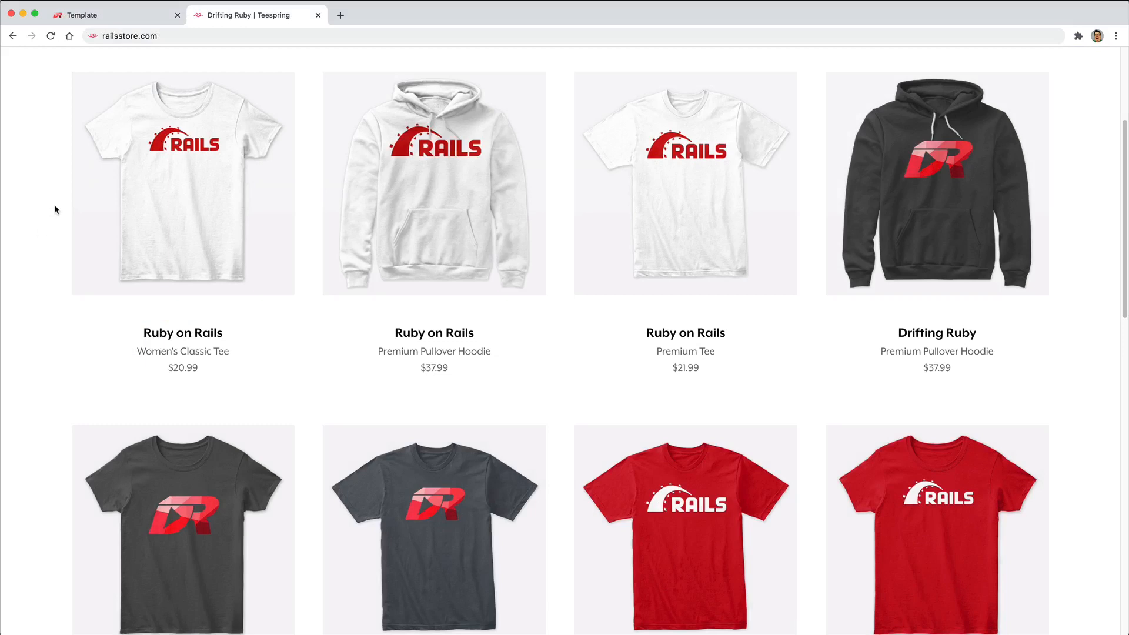
mouse_move(151, 52)
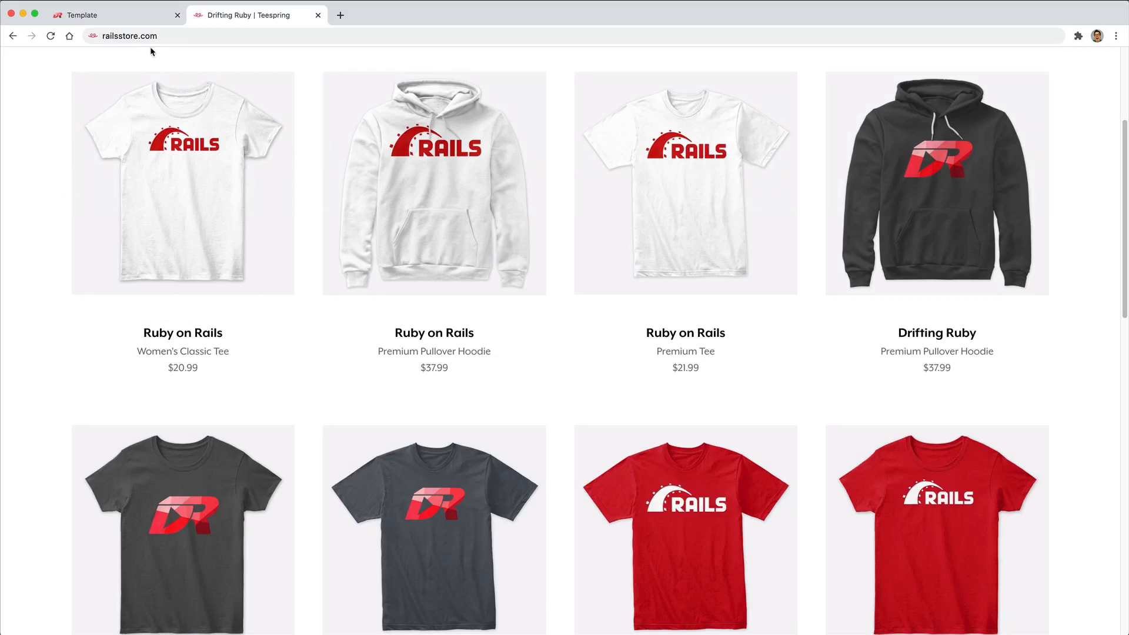
mouse_move(179, 142)
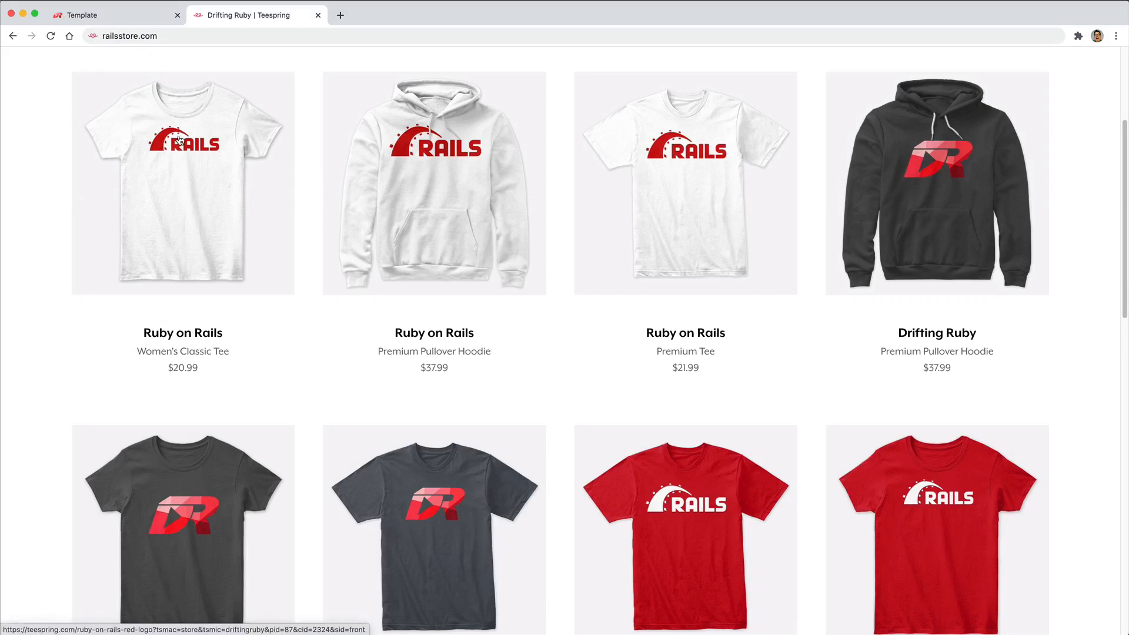
mouse_move(551, 387)
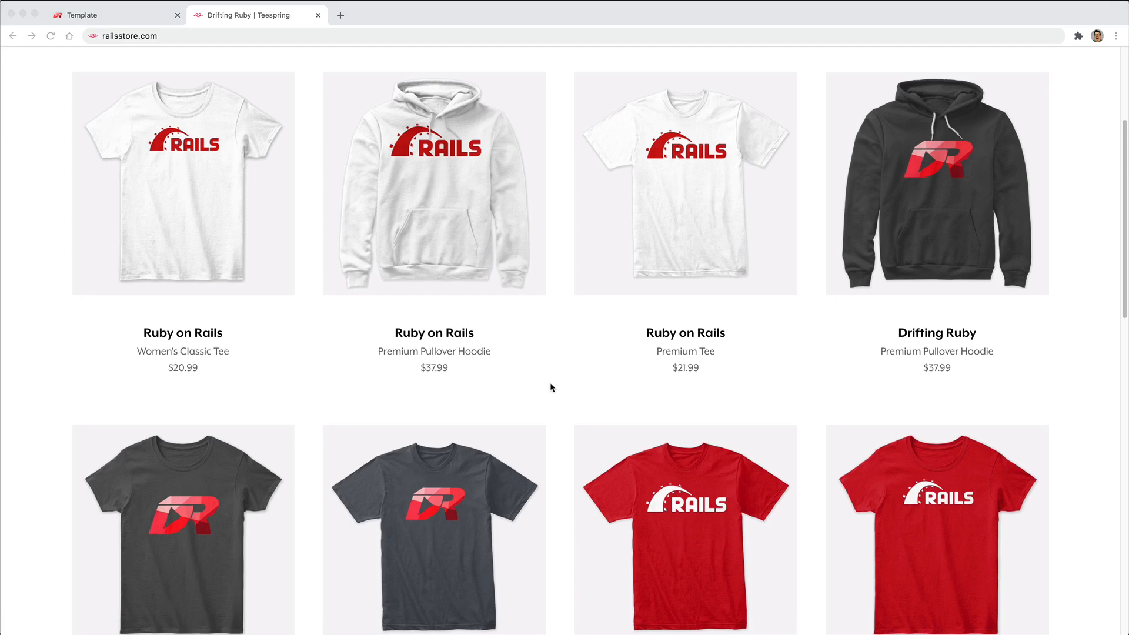